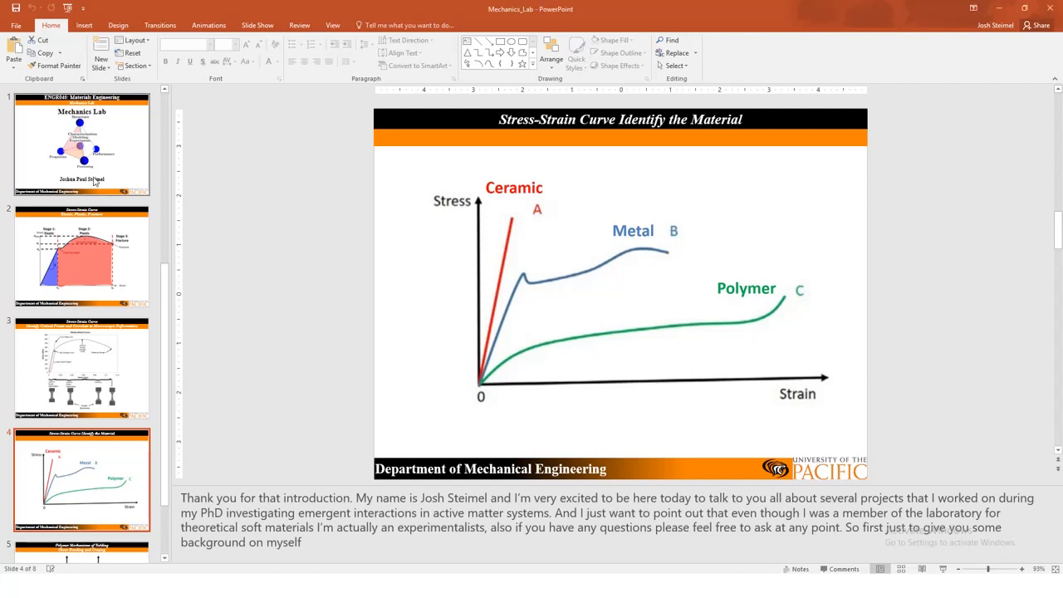
# Return to the ENGR045 Mechanics Lab title slide from the thumbnail pane
pyautogui.click(82, 143)
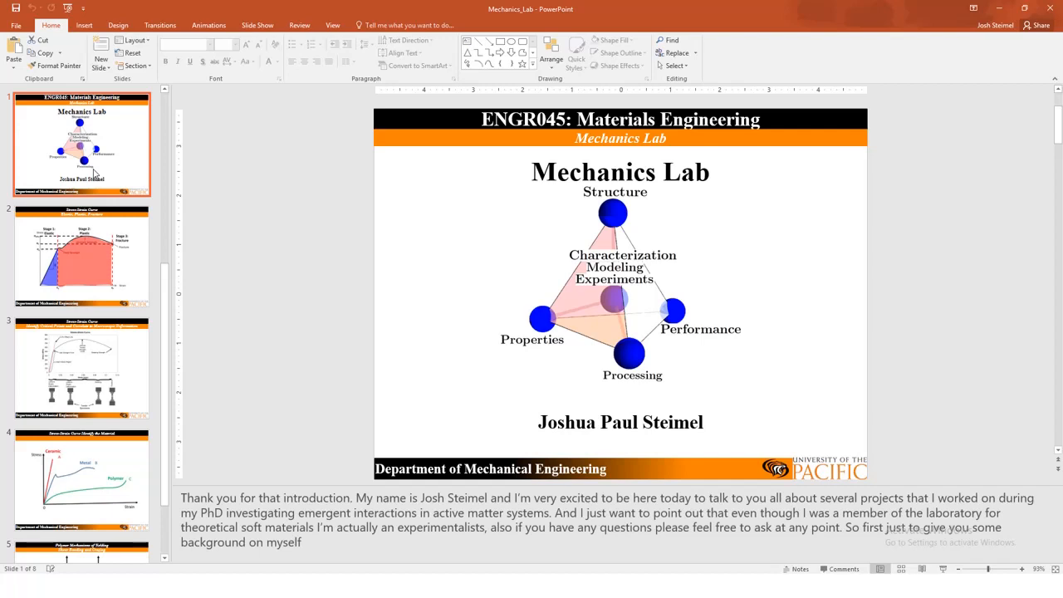
# Move past the stress-strain stages slide to the Instron Uniaxial Testing Apparatus slide (6 of 8)
pyautogui.click(81, 256)
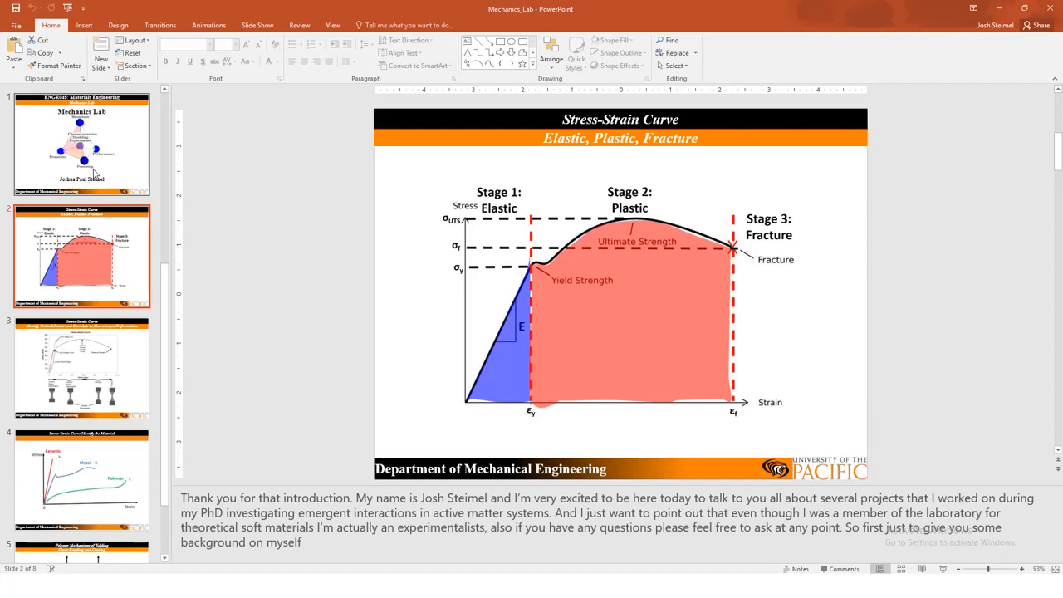
pyautogui.click(82, 367)
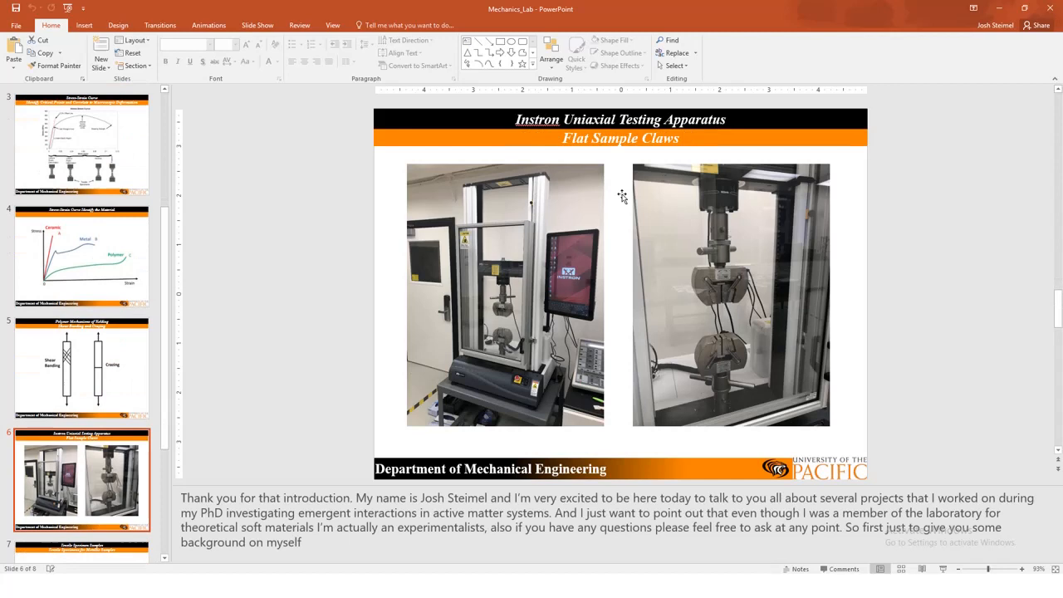
pyautogui.moveTo(737, 325)
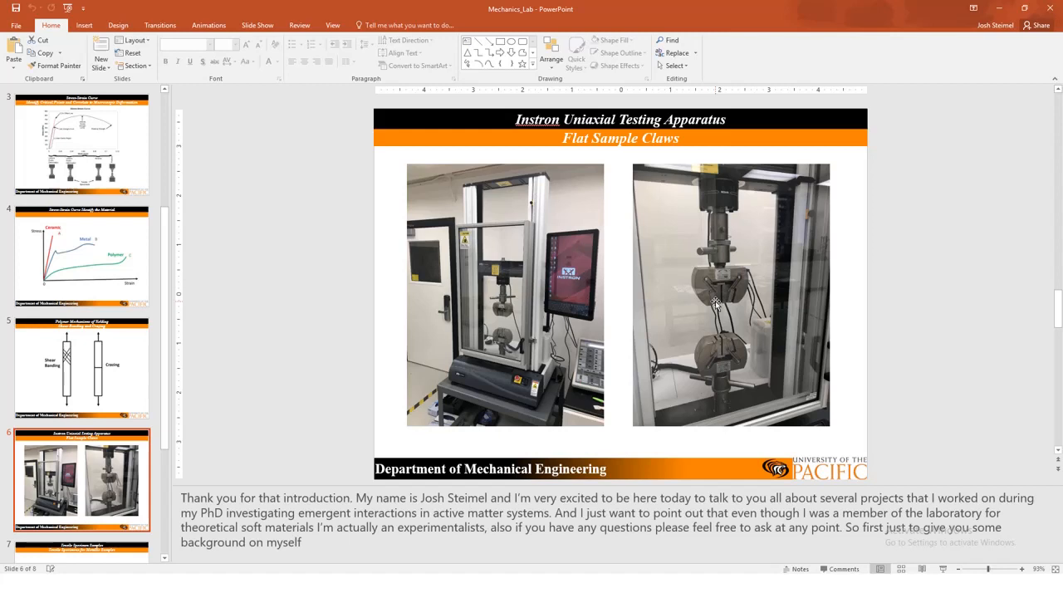
pyautogui.moveTo(734, 289)
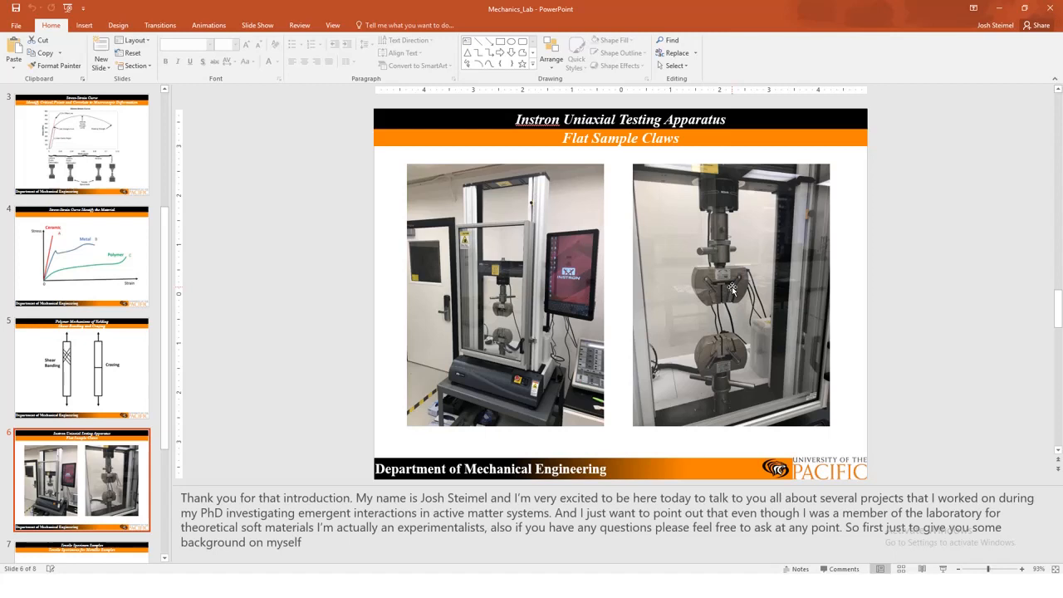
pyautogui.moveTo(920, 274)
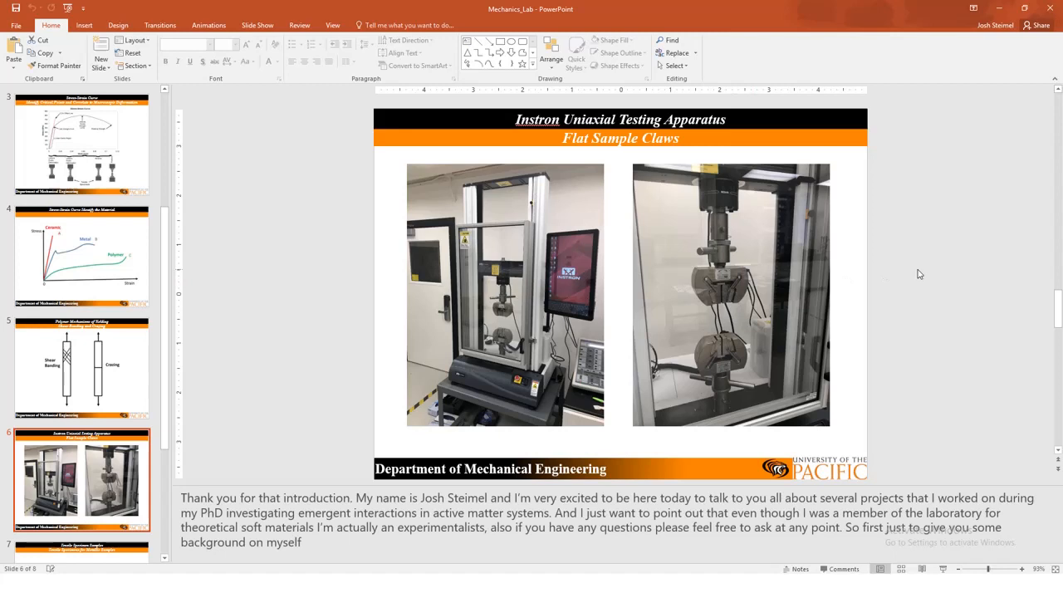
pyautogui.moveTo(466, 299)
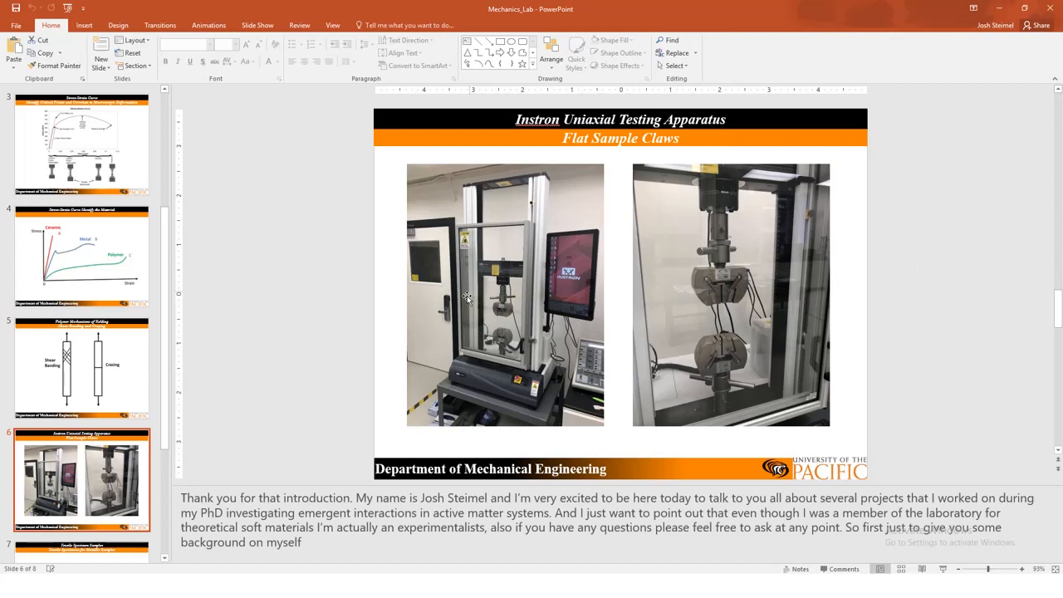
pyautogui.scroll(-3)
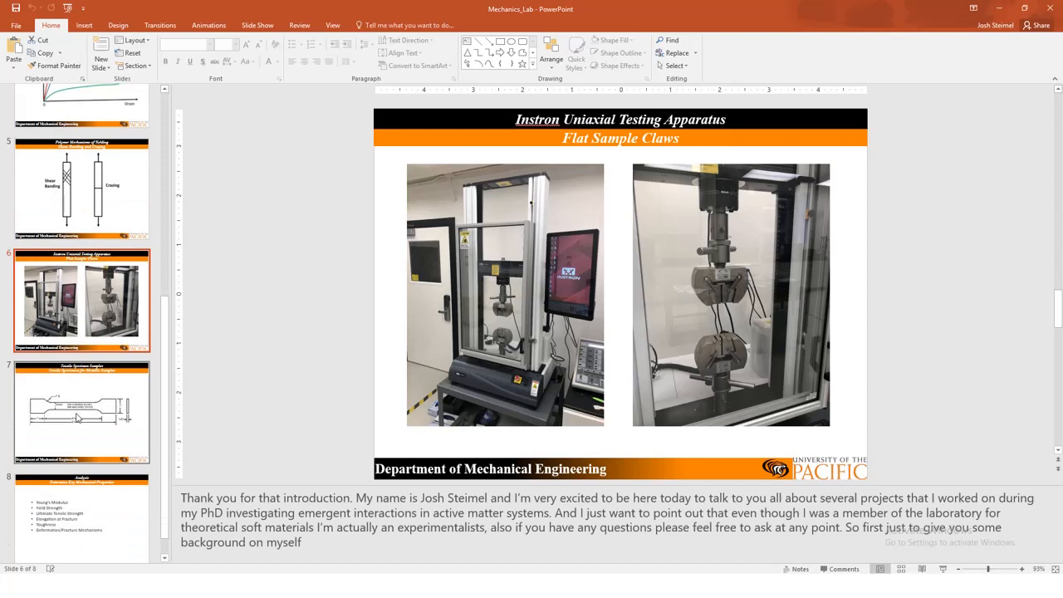
# Show slide 7, the Tensile Specimen Samples drawing for metallic samples
pyautogui.click(82, 410)
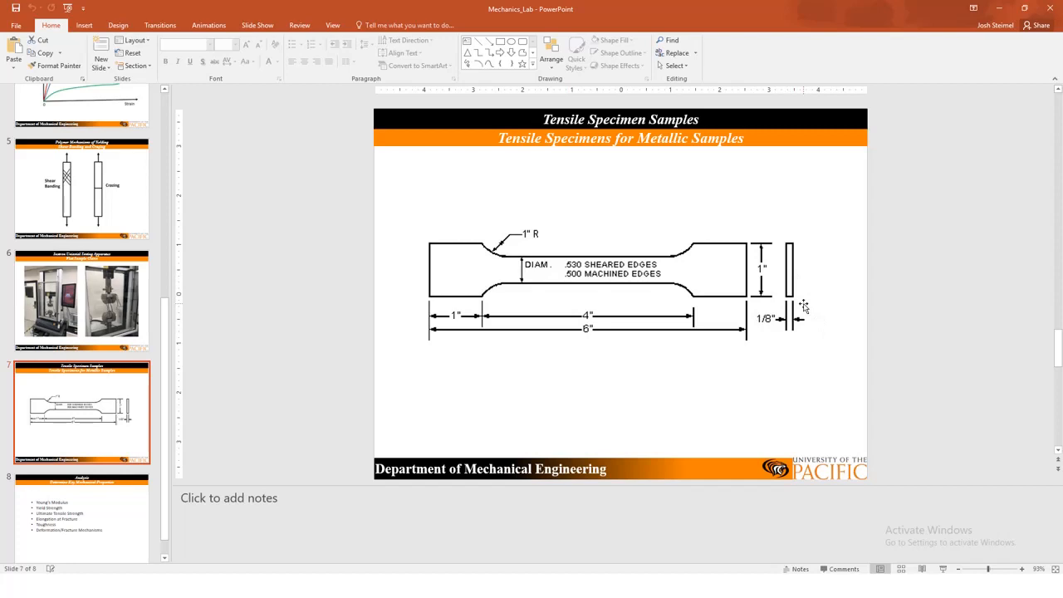
pyautogui.moveTo(715, 347)
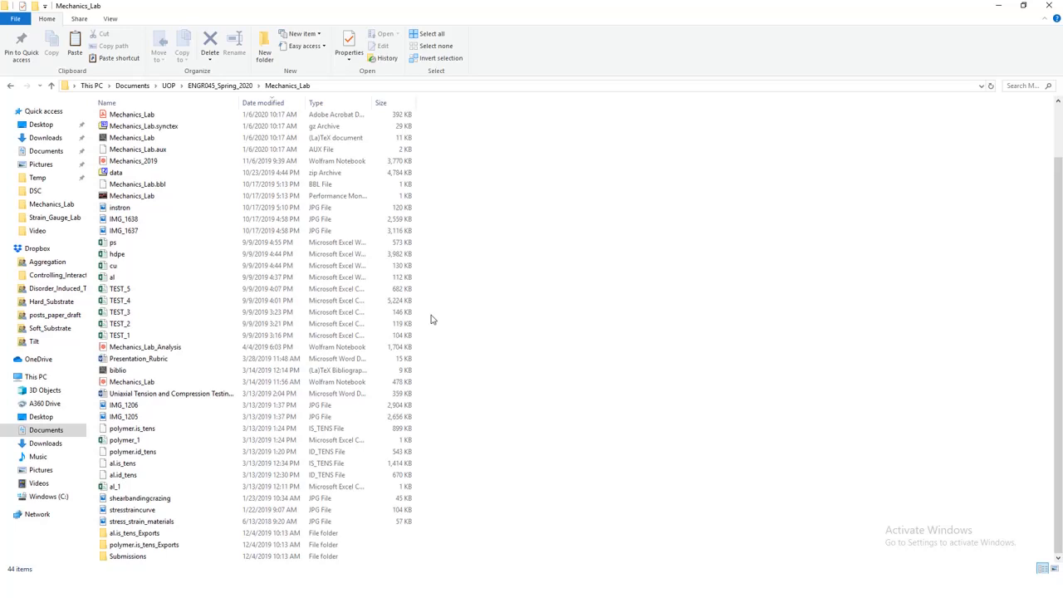
# Browse the Mechanics_Lab folder, selecting the pi, hdpe and other Excel tensile test data files
pyautogui.click(113, 275)
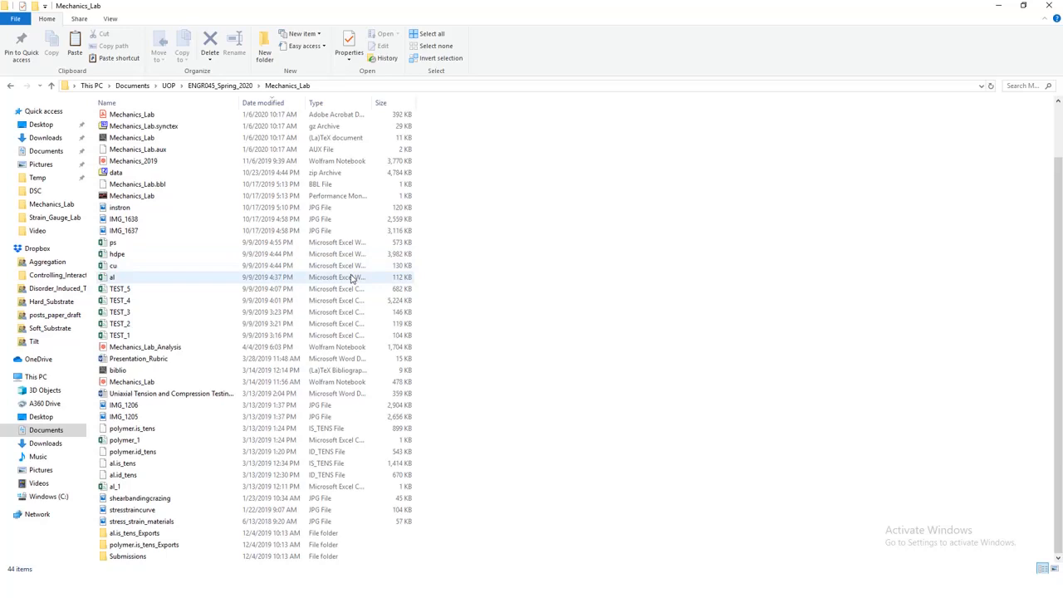
pyautogui.click(113, 242)
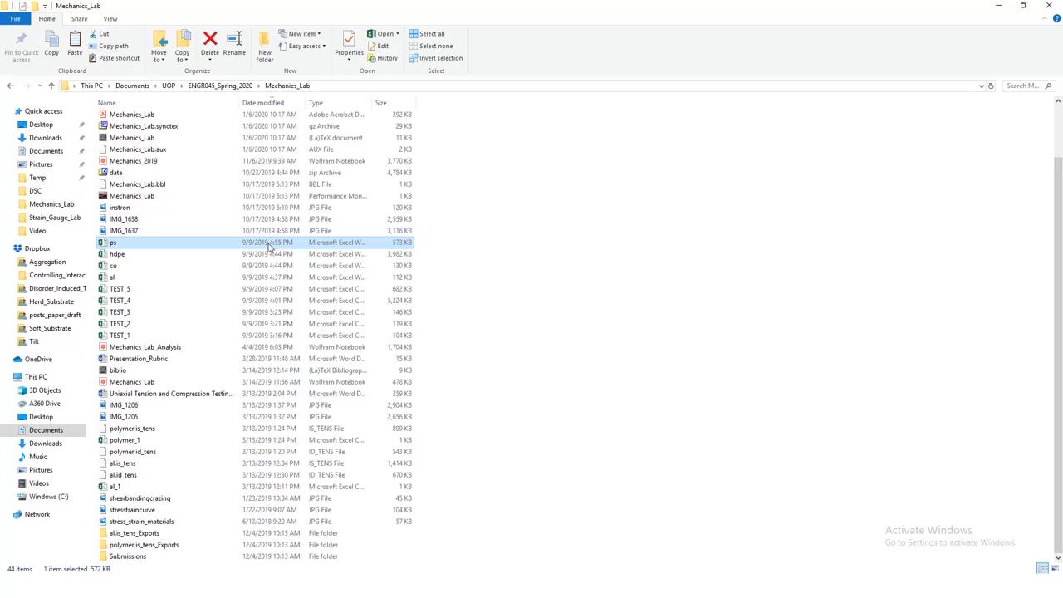
pyautogui.moveTo(488, 249)
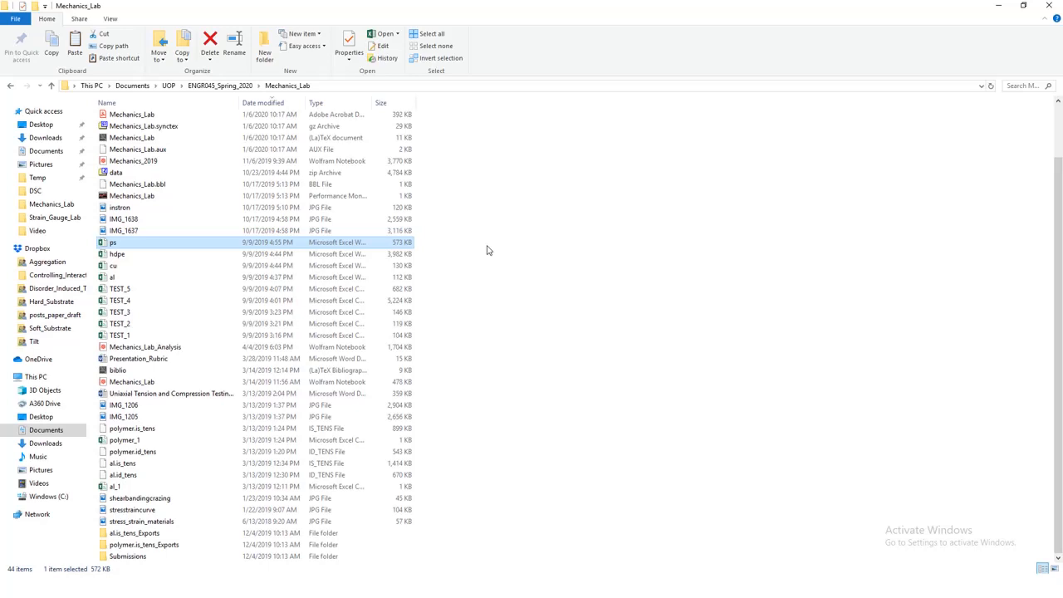
pyautogui.moveTo(206, 269)
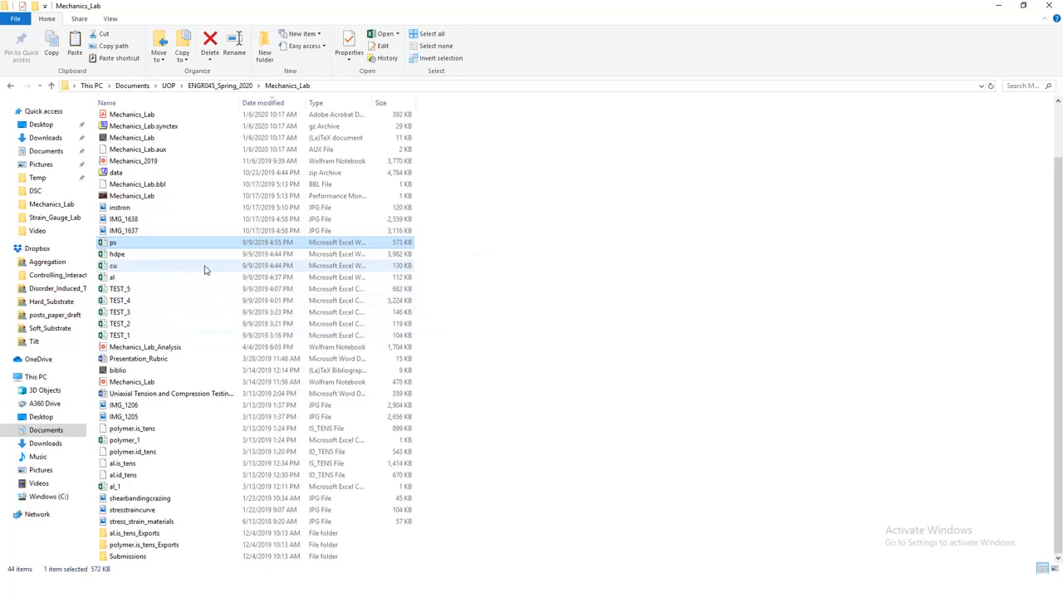
pyautogui.click(116, 253)
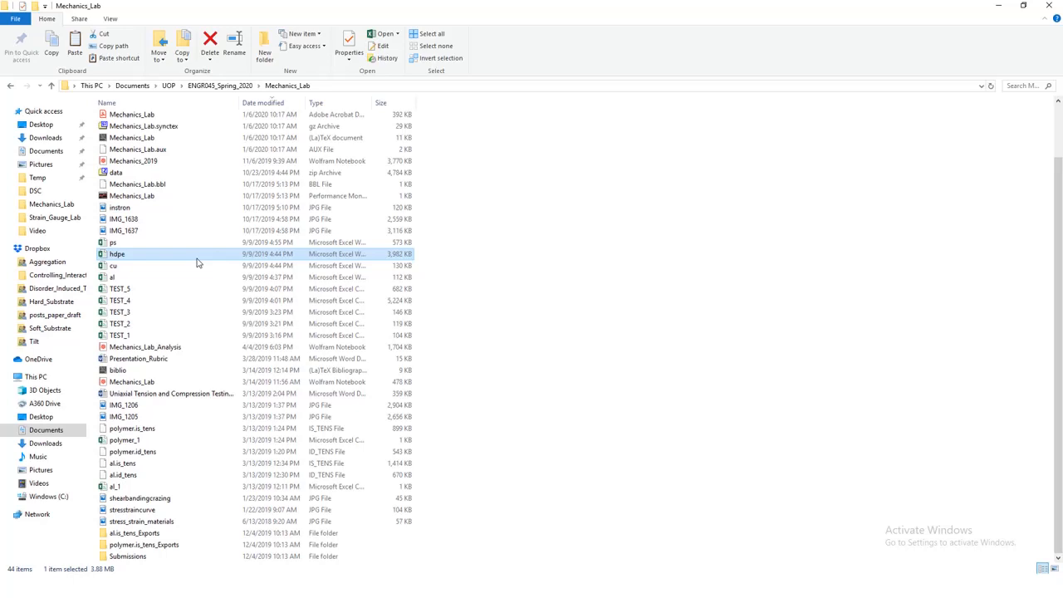
pyautogui.click(113, 242)
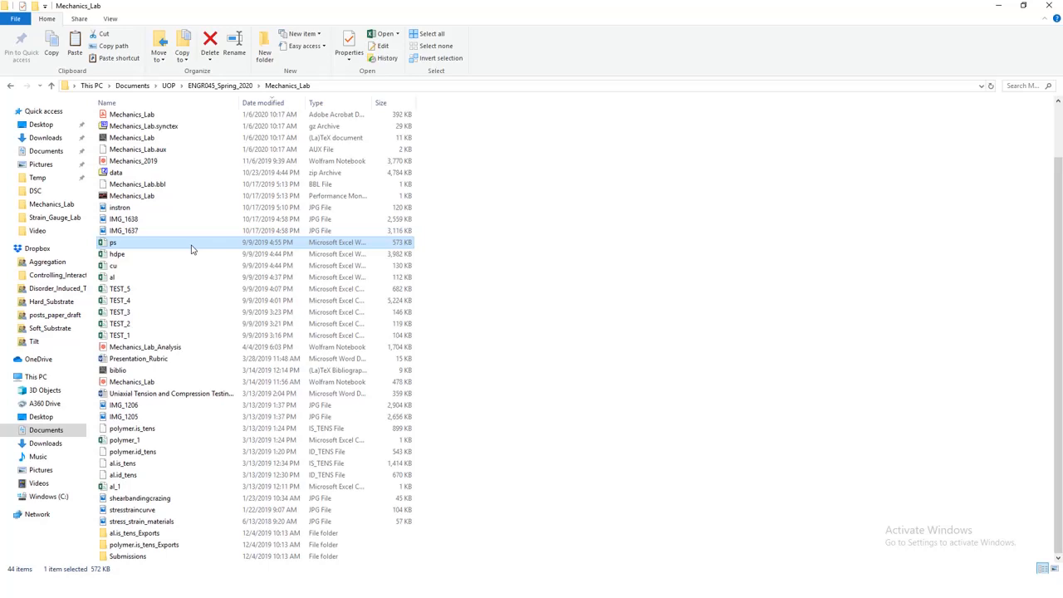
pyautogui.moveTo(153, 266)
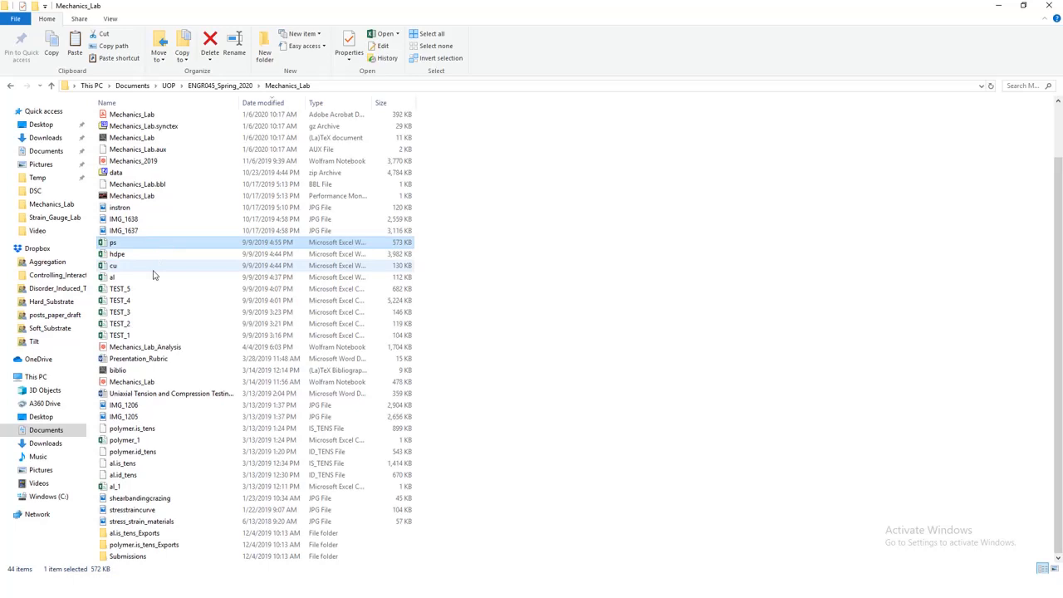
pyautogui.click(113, 266)
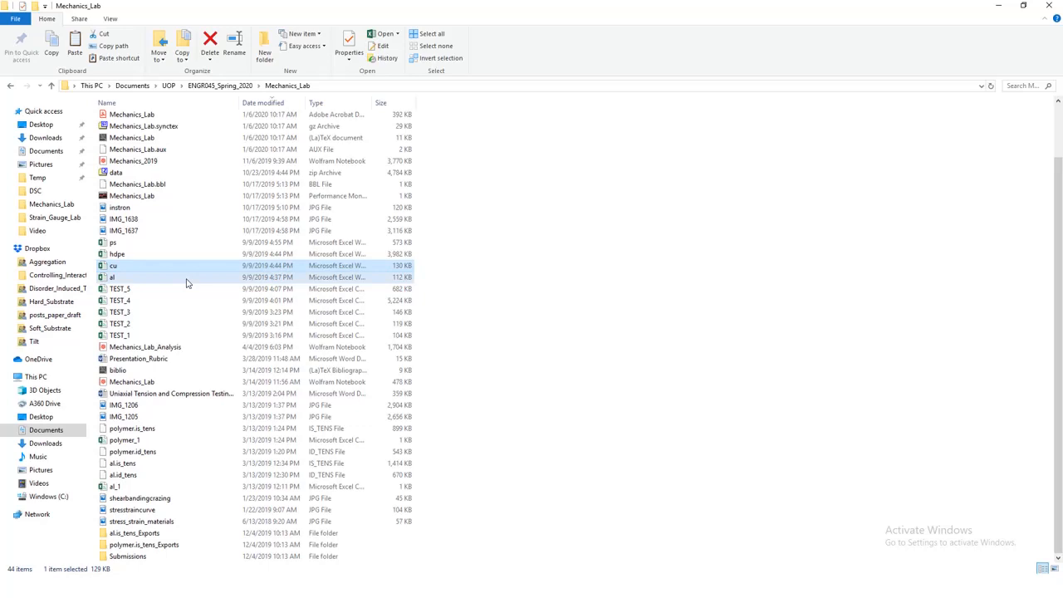
pyautogui.click(113, 276)
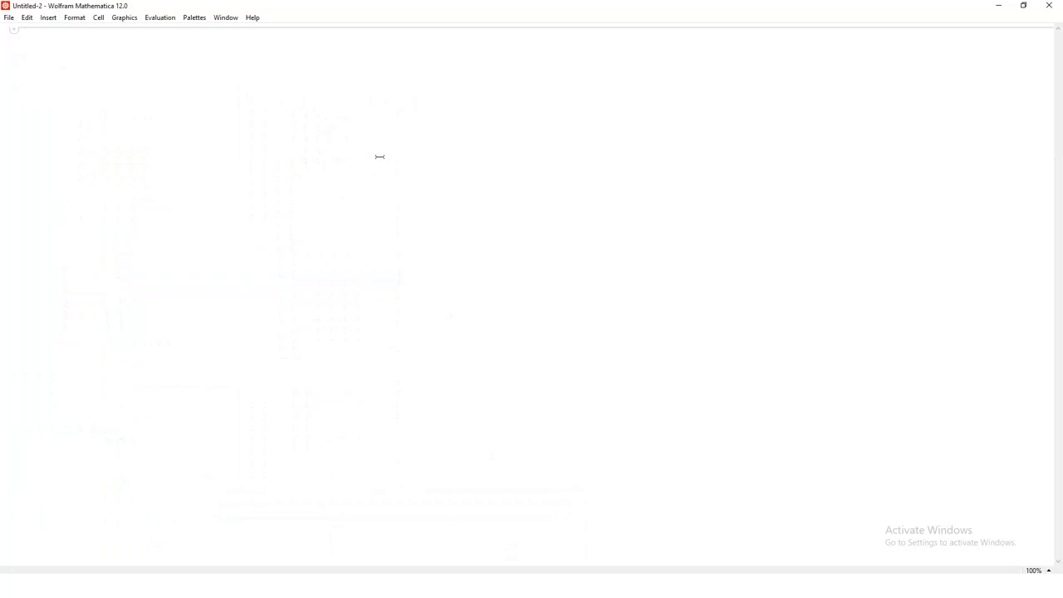
# Import al.xlsx as Data and show rows 5;;30 of sheet 1 in TableForm
pyautogui.write('Import["C:\\\\Users\\\\jsteimel\\\\Documents\\\\UOP\\\\ENGR045_Spring_2020\\\\Mechanics_Lab\\\\a1.xlsx"]')
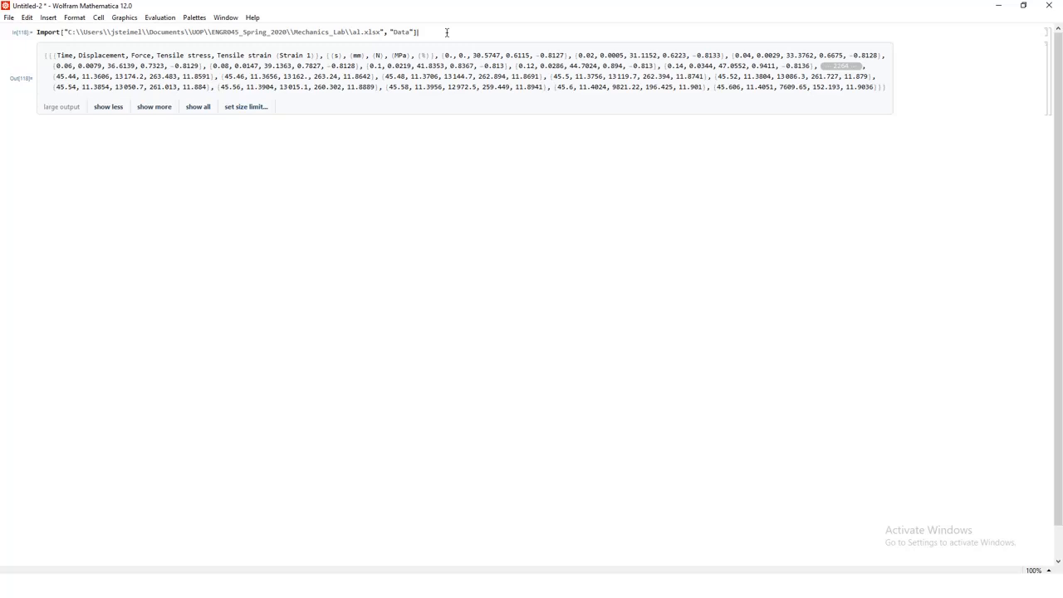
pyautogui.write('[[1]][[1 ;; 30]] // TableForm')
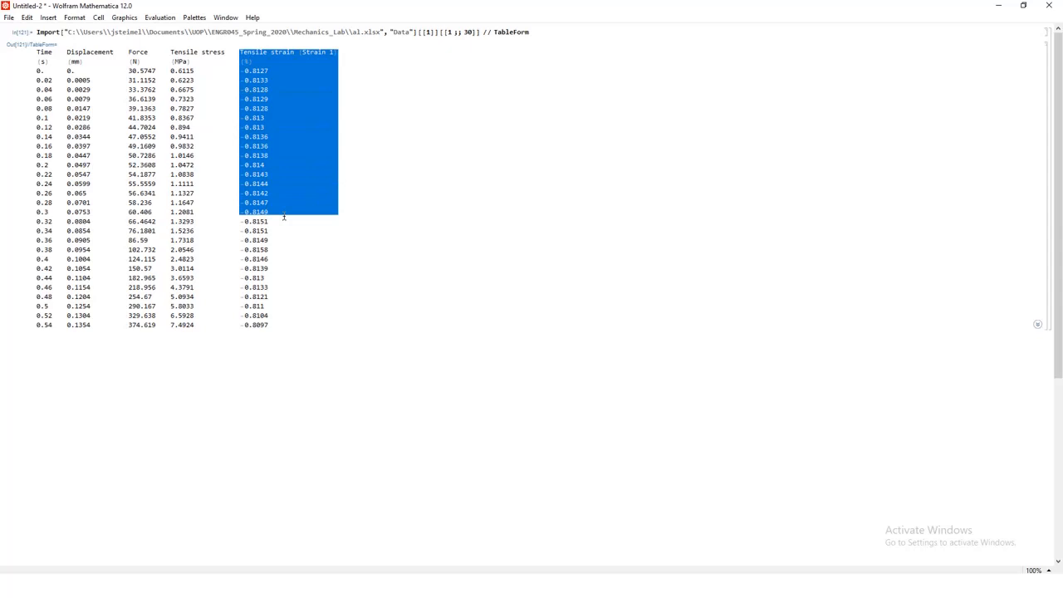
# Select the Tensile strain column values in the displayed al.xlsx table
pyautogui.moveTo(284, 213); pyautogui.dragTo(269, 329)
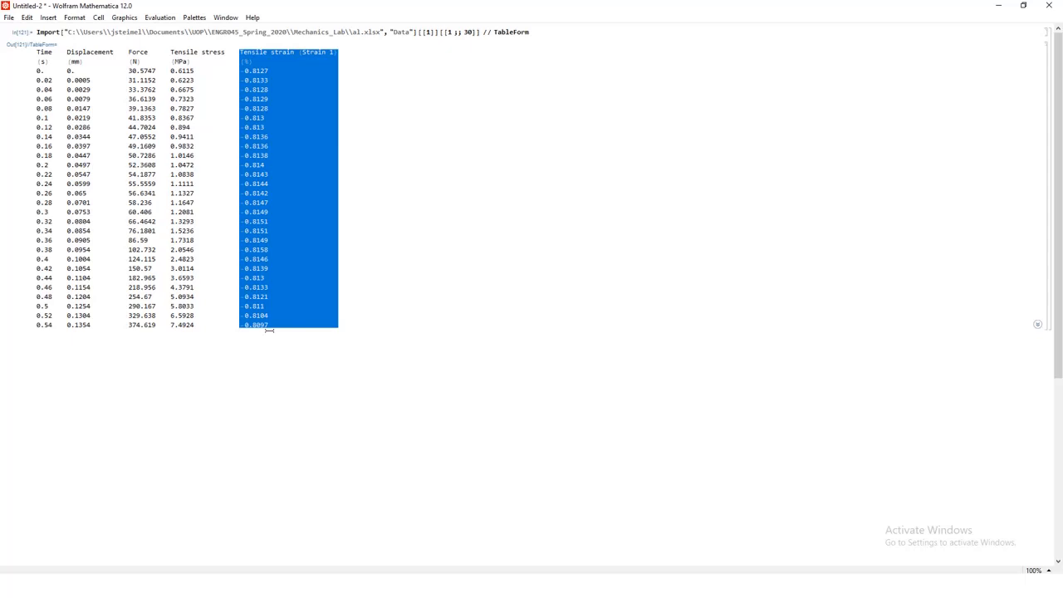
pyautogui.moveTo(1001, 412)
pyautogui.write('area =')
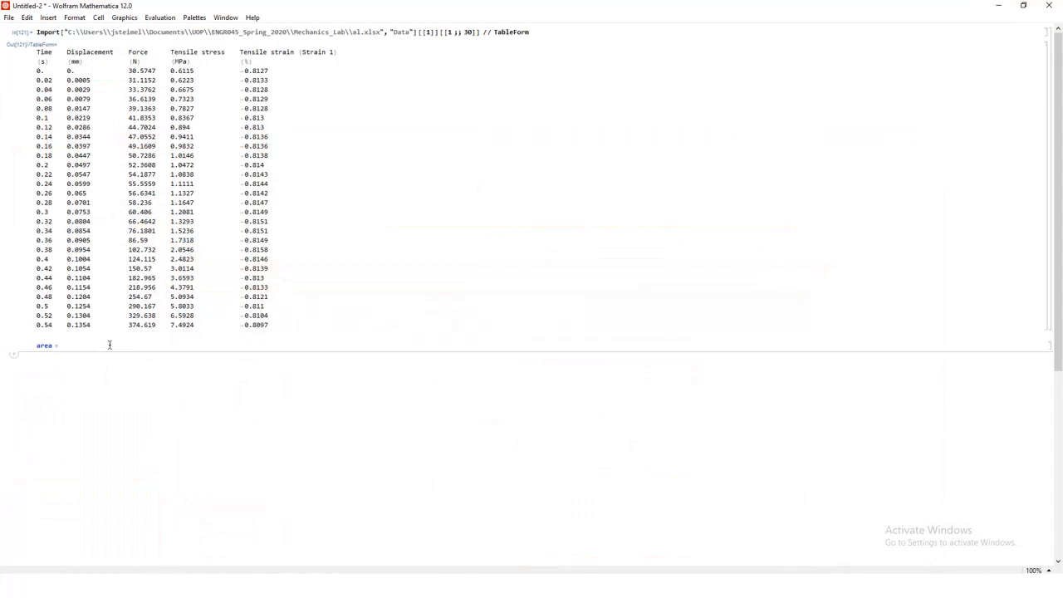
# Evaluate area = (.53*.0254)*(3/8)*.0254, giving a specimen area of about 0.0000427
pyautogui.write('(.53*.025)')
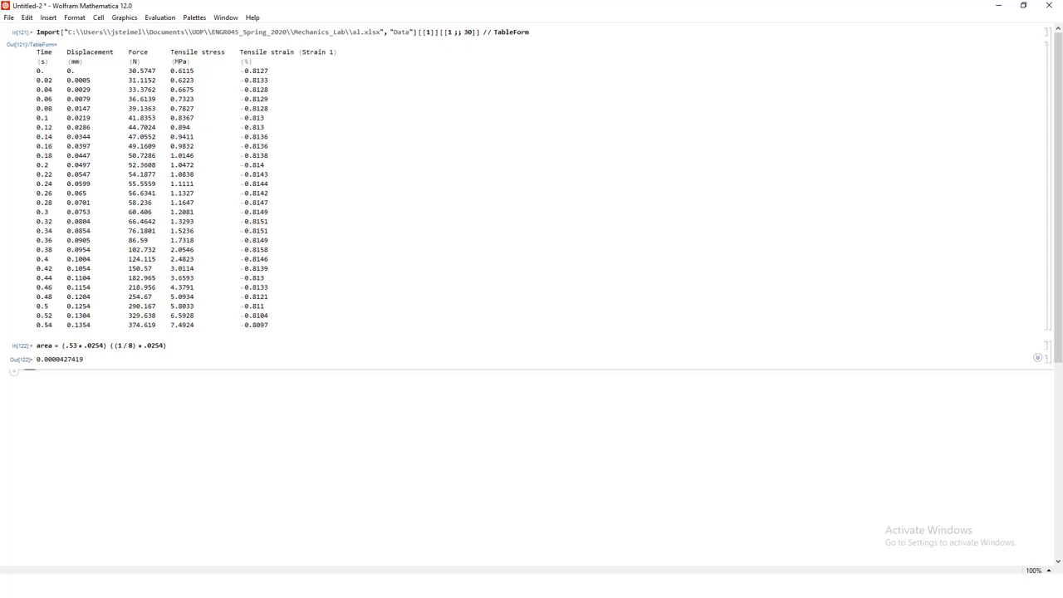
pyautogui.moveTo(216, 389)
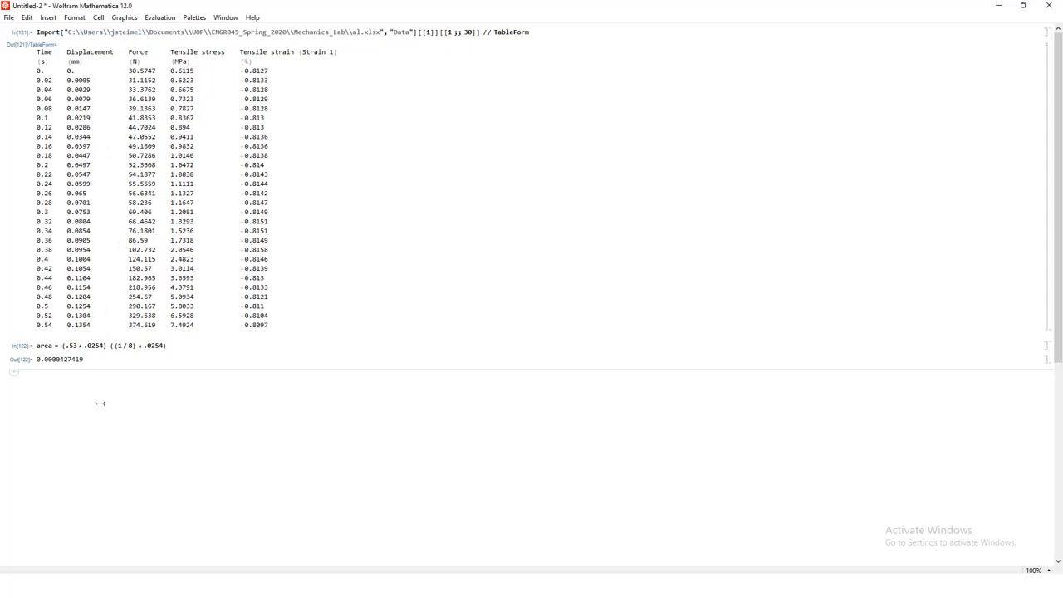
# Write Flatten[Import[...al.xlsx,"Data"],1][[All, ...]] to pick one column of the flattened data
pyautogui.write('Flatten[Import["C:\\\\Users\\\\jsteimel\\\\Documents\\\\UOP\\\\ENGR045_Spring_2020\\\\Mechanics_Lab\\\\a1.xlsx", "Data"].')
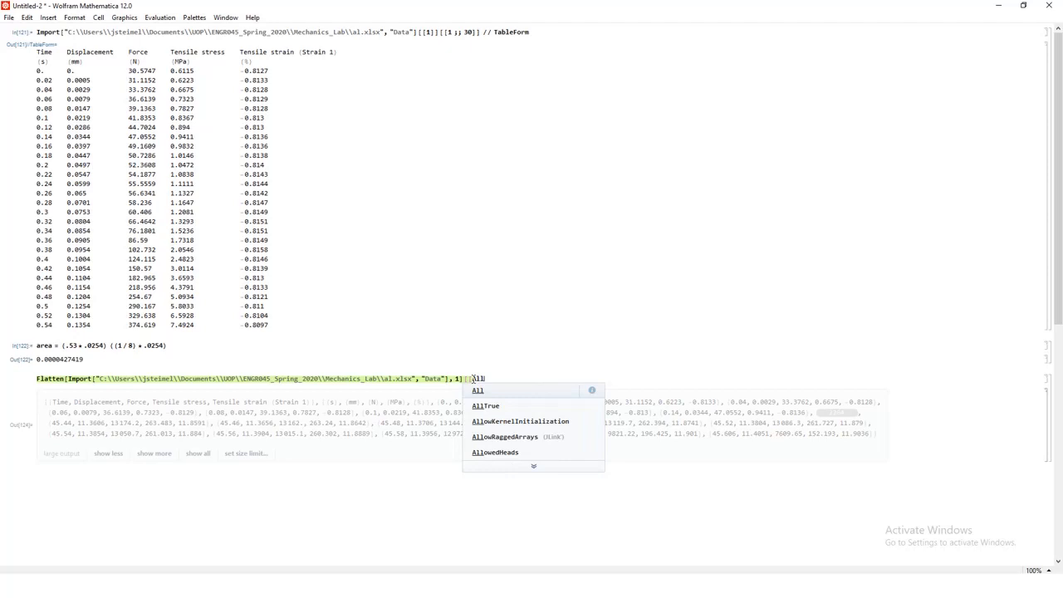
pyautogui.click(478, 391)
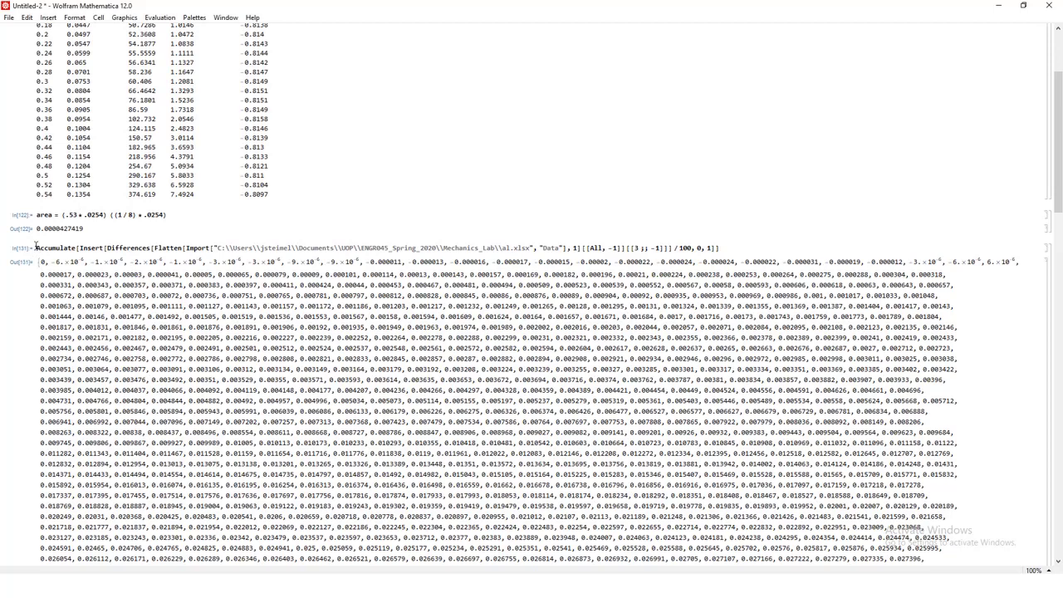
# Assign the Accumulate cumulative strain expression to the name strain and re-evaluate
pyautogui.write('strain =')
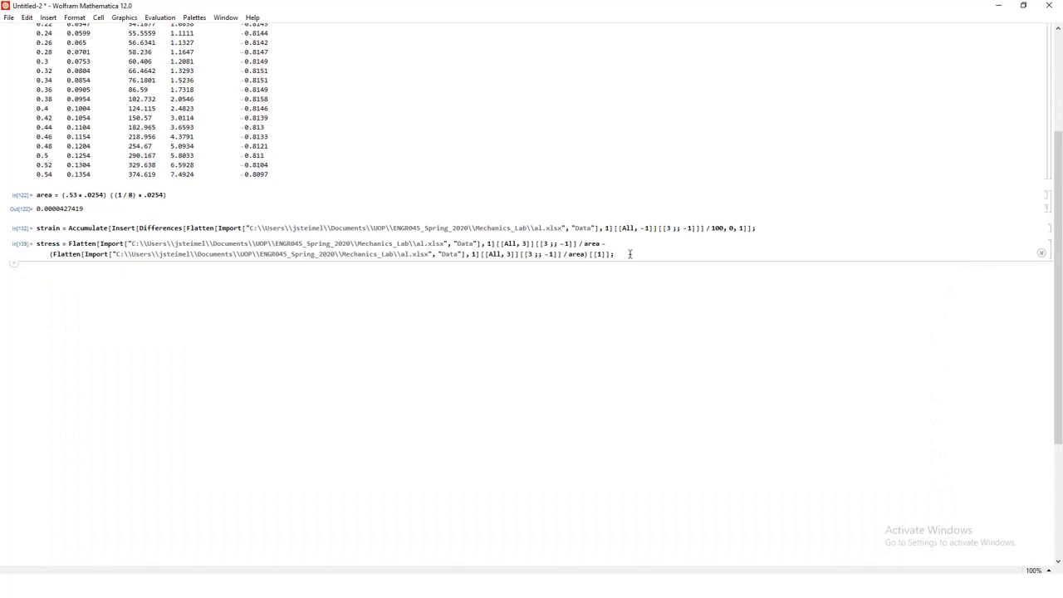
# Define aldata = Transpose[{strain, stress}] and alplot as a framed thick blue ListLinePlot, ImageSize 1000
pyautogui.write('aldata')
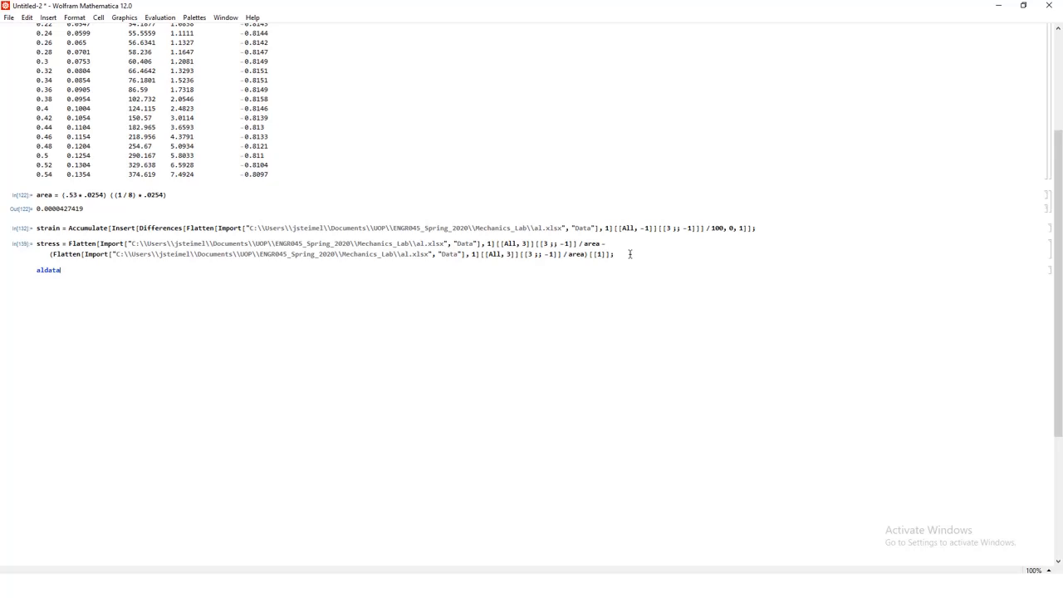
pyautogui.write('= Transpose[{strain, stress}];')
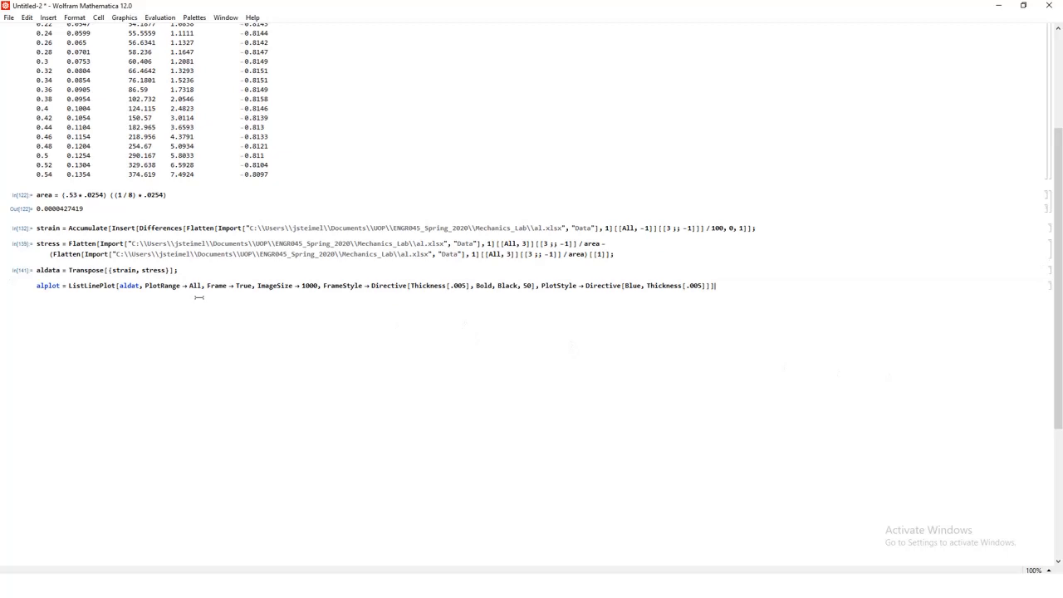
pyautogui.doubleClick(130, 292)
pyautogui.write('a')
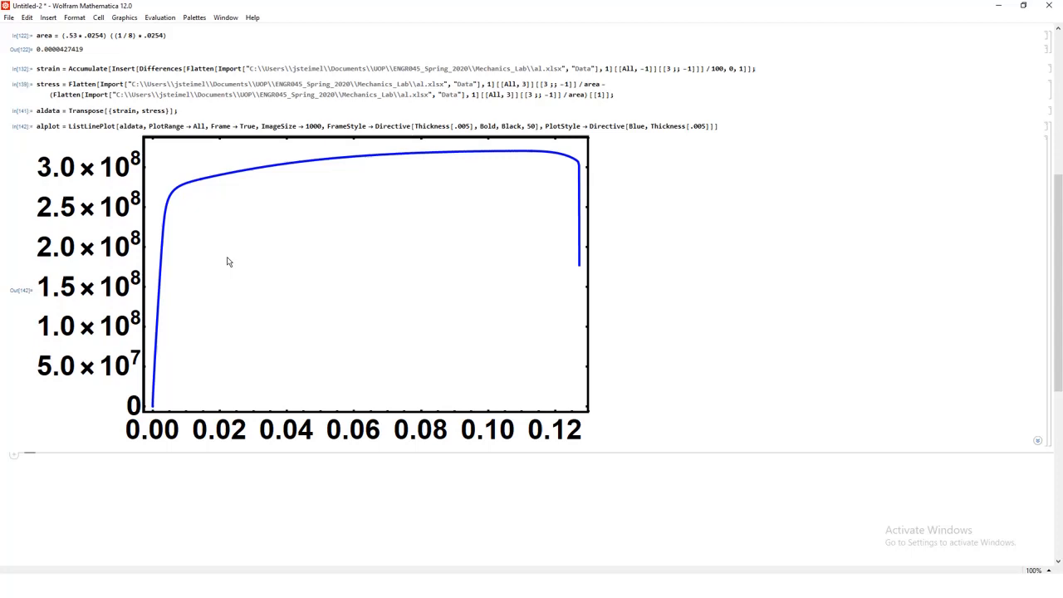
pyautogui.moveTo(289, 436)
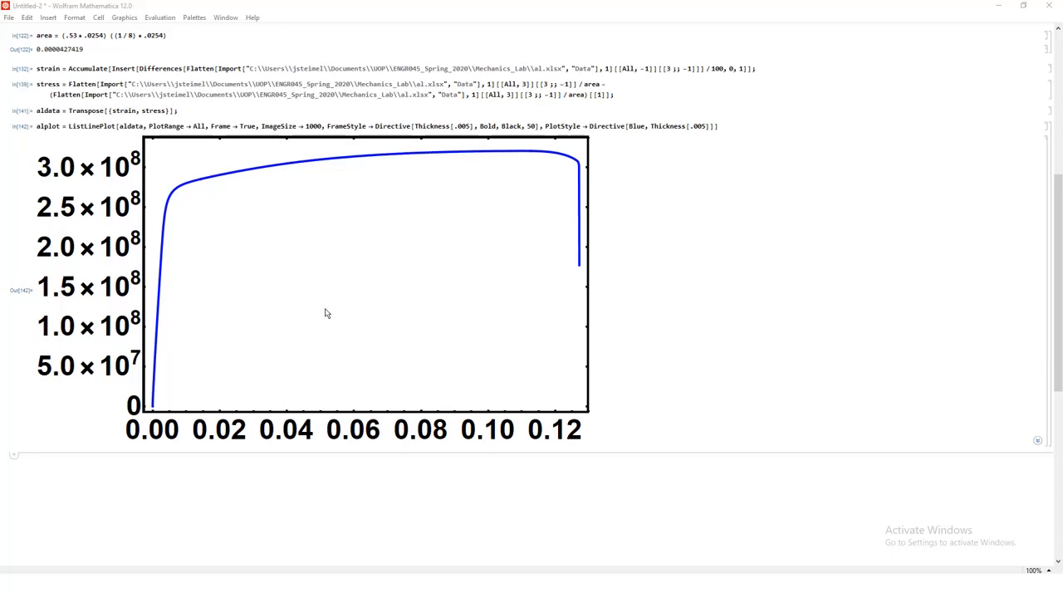
pyautogui.moveTo(229, 238)
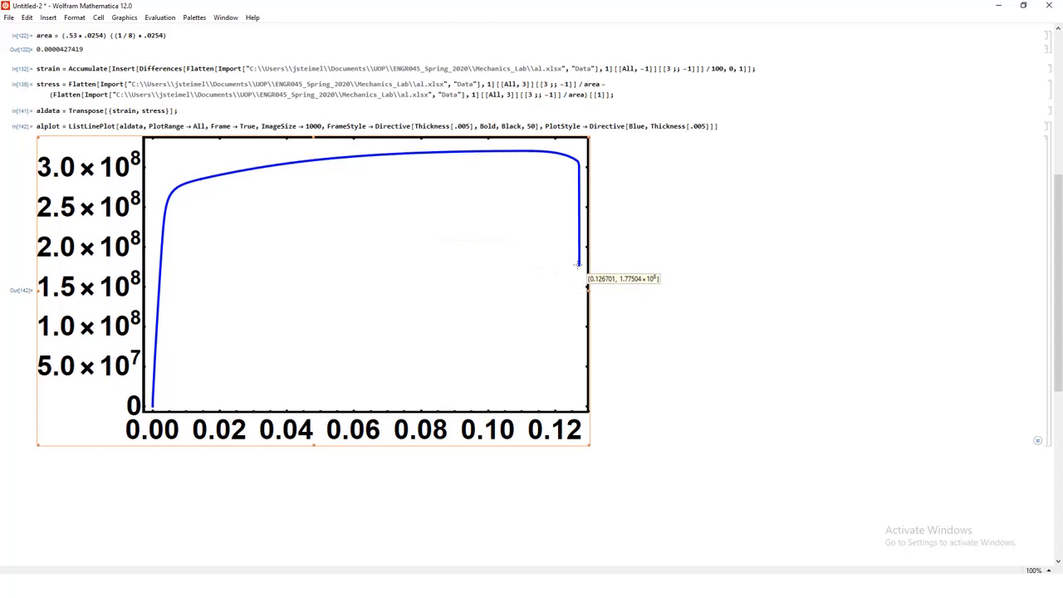
pyautogui.moveTo(482, 155)
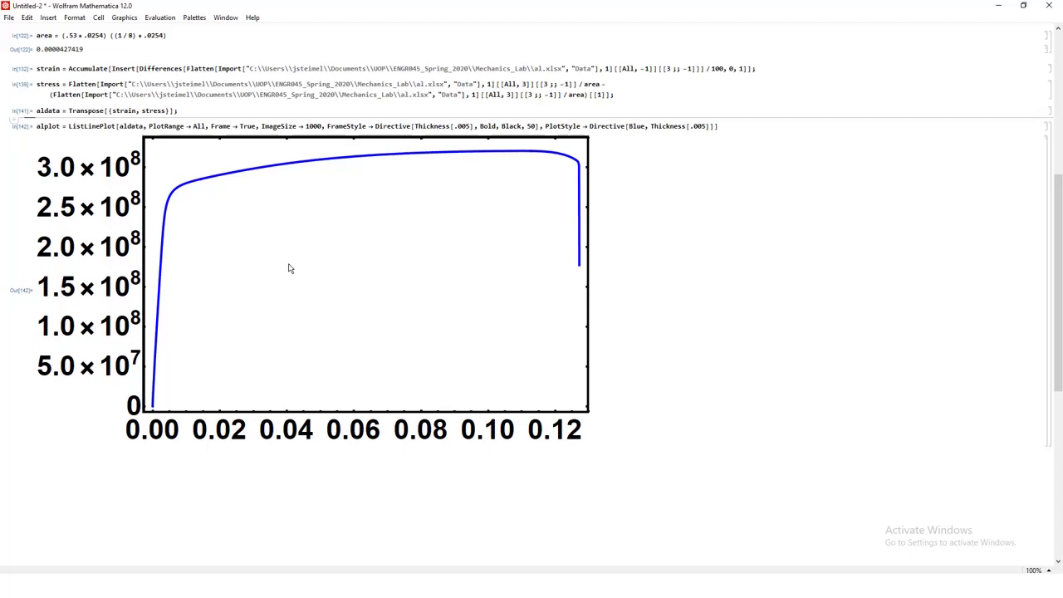
pyautogui.scroll(-3)
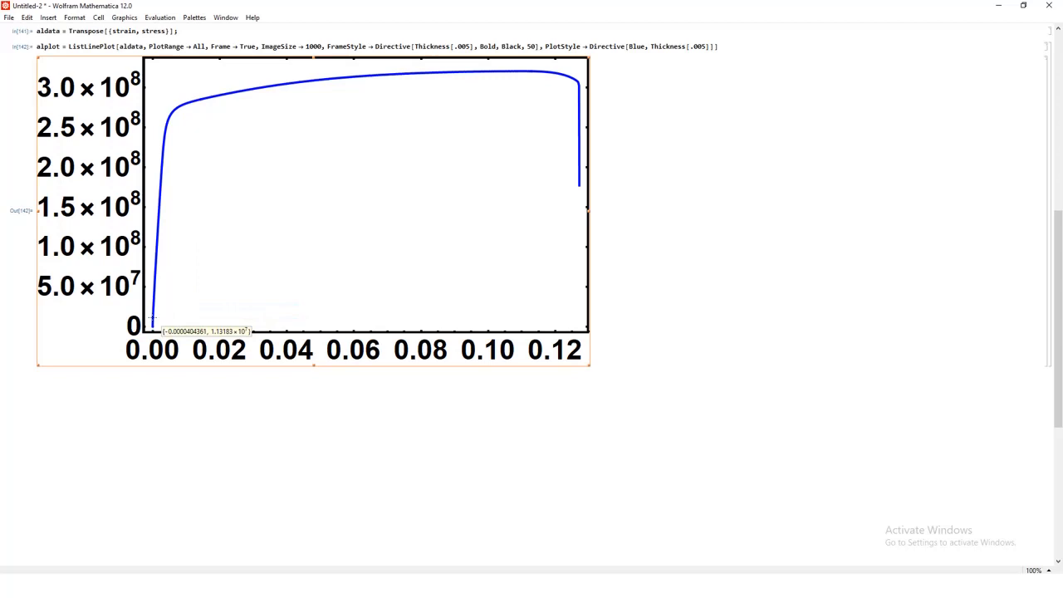
pyautogui.moveTo(158, 274)
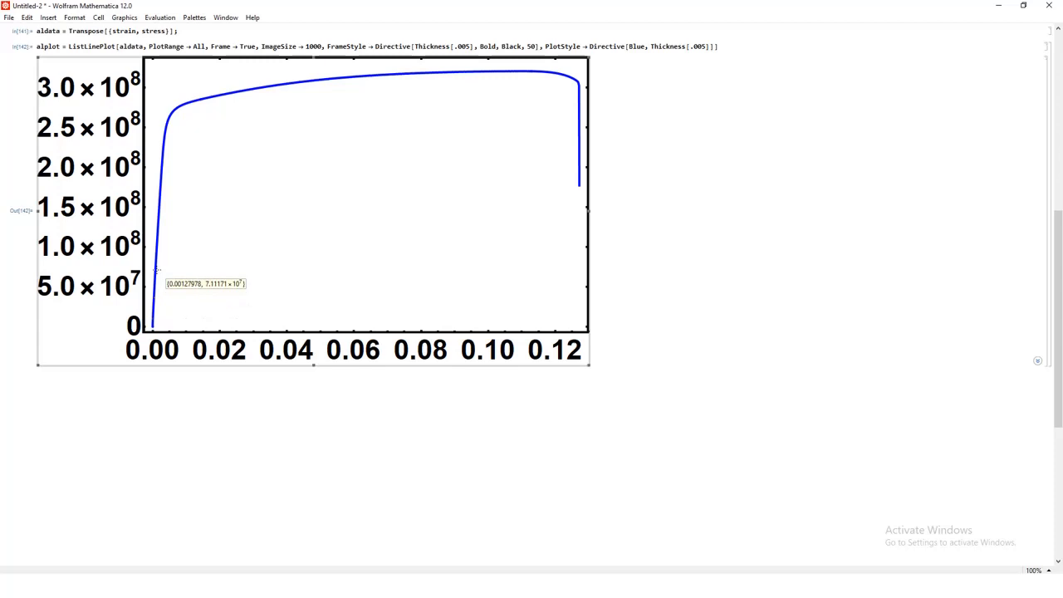
pyautogui.moveTo(162, 206)
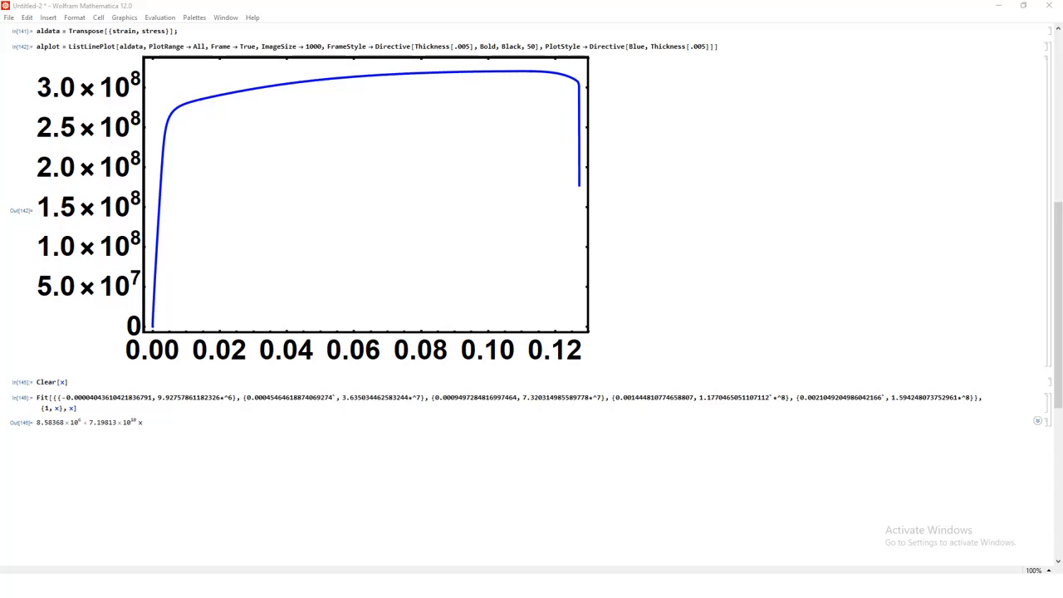
pyautogui.moveTo(327, 110)
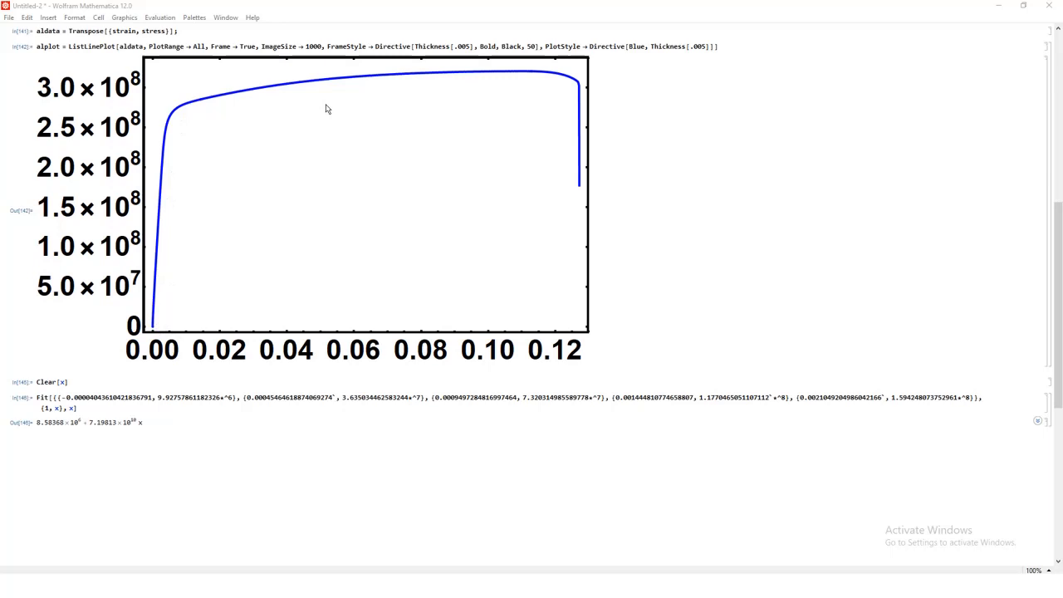
pyautogui.moveTo(315, 206)
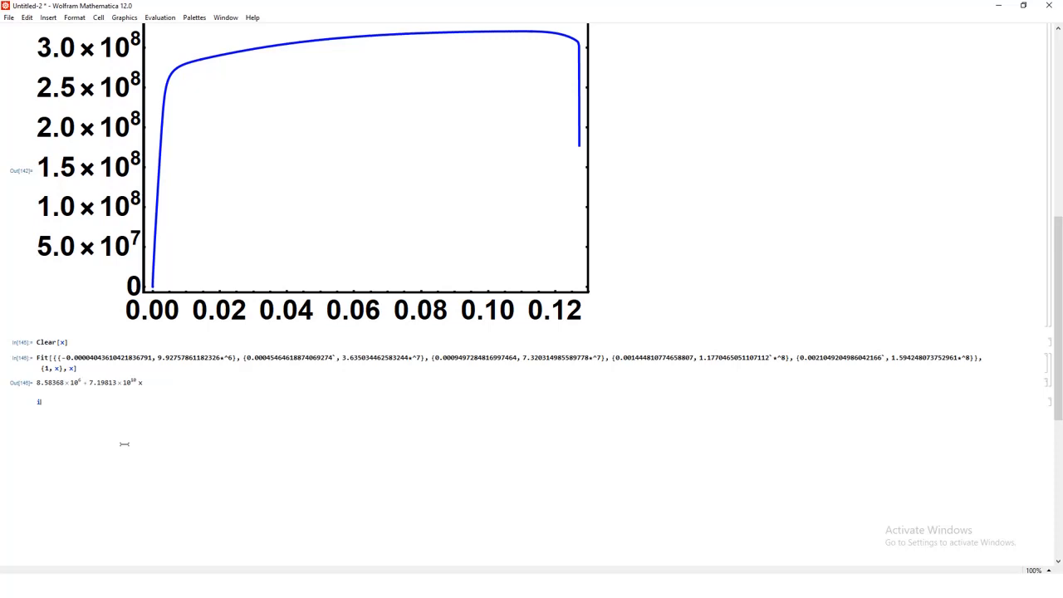
# Define ifunal = Interpolation[aldata[[20;;-1]]] as the interpolating stress-strain function
pyautogui.write('ifunal = Interpol')
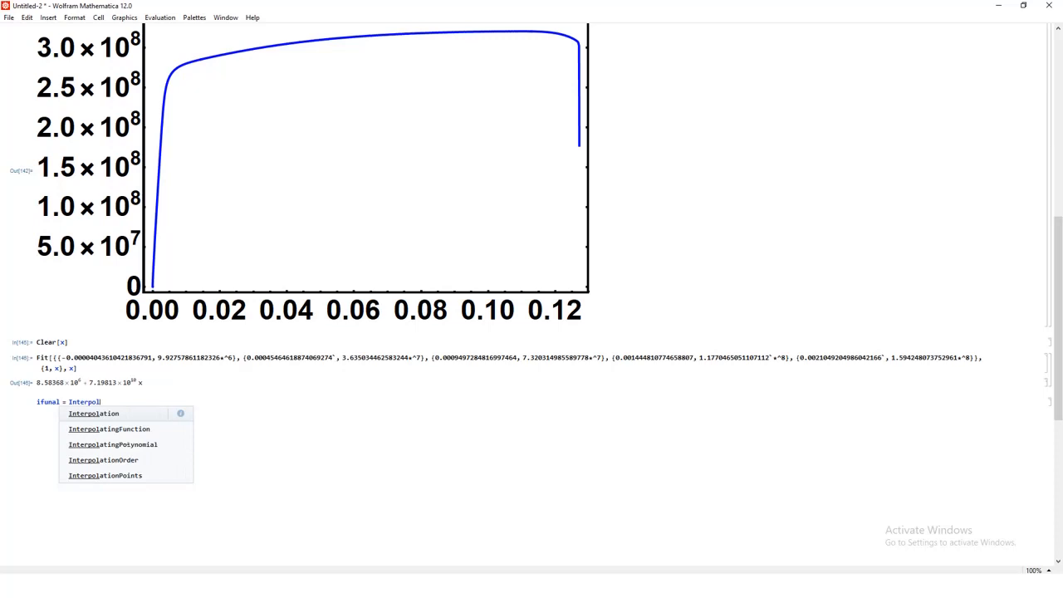
pyautogui.write('[aldata')
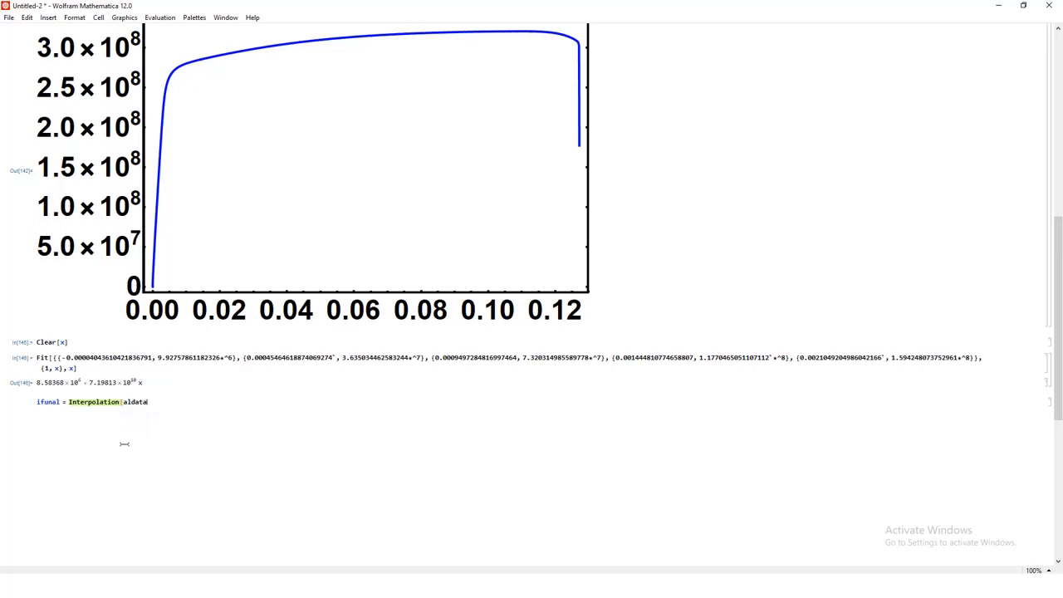
pyautogui.write('[]20')
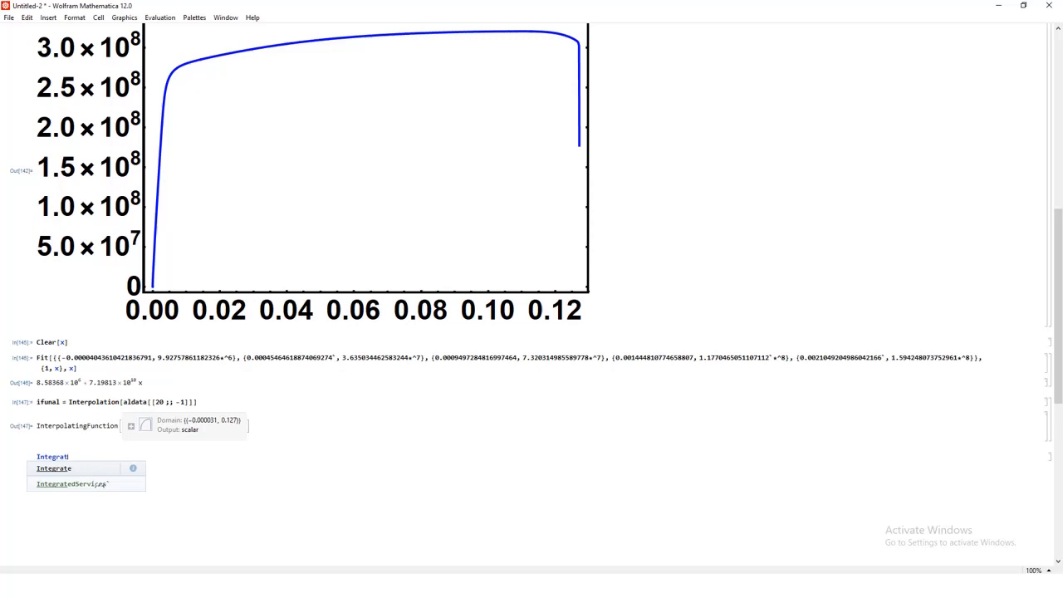
# Begin the toughness integral Integrate[ifunal[x], ...] with Max as the upper bound
pyautogui.write('Integrate[ifunal[x],')
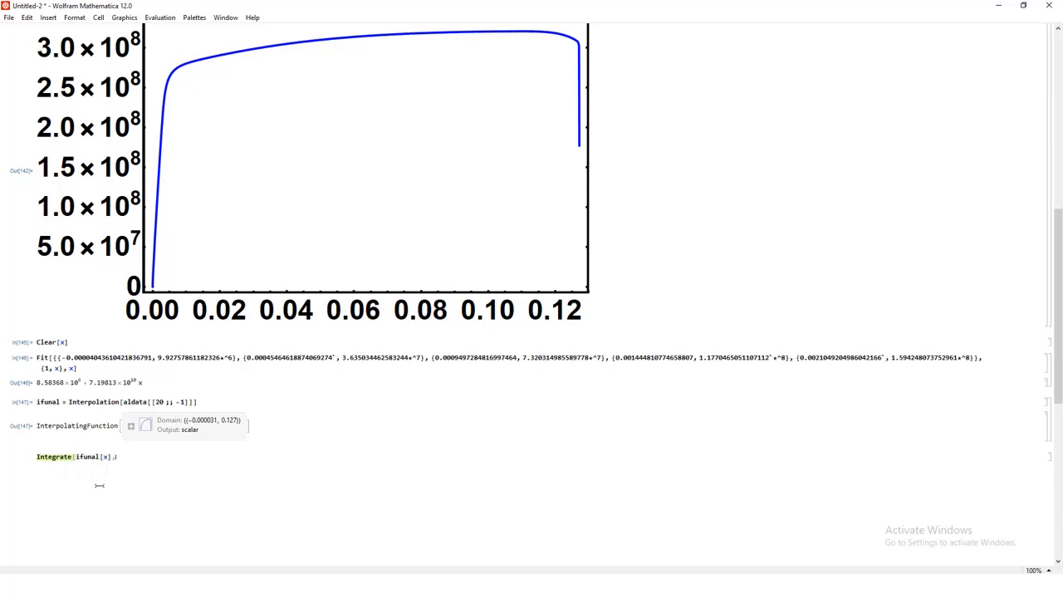
pyautogui.write('Max')
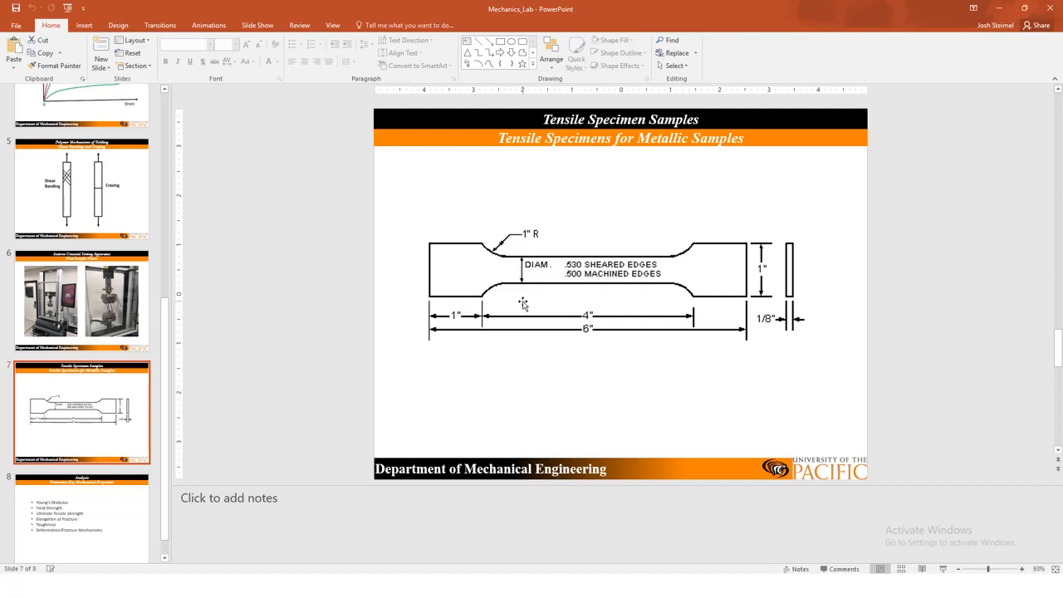
pyautogui.moveTo(754, 241)
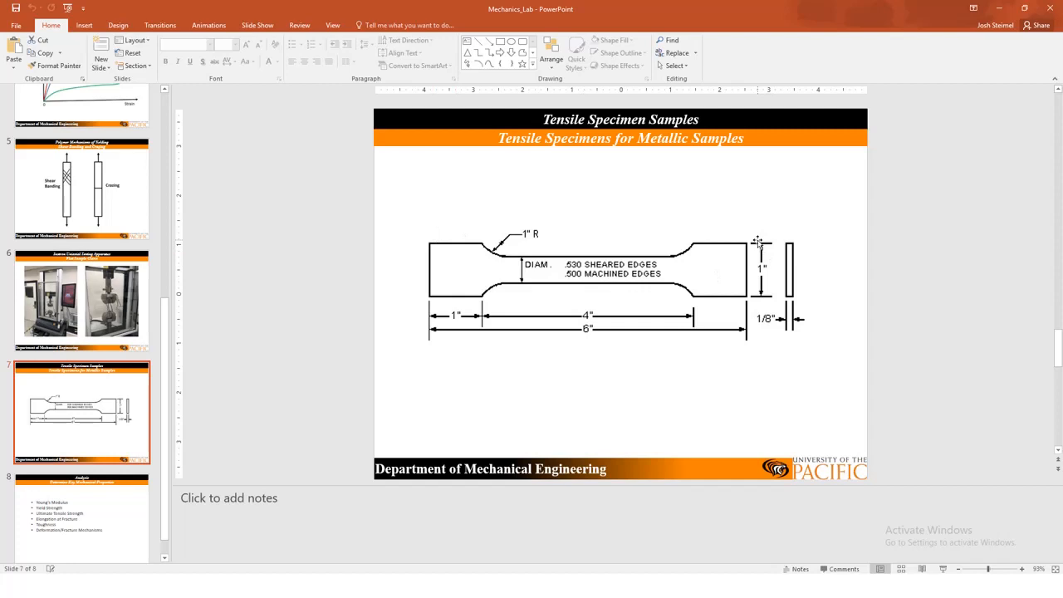
pyautogui.moveTo(1000, 8)
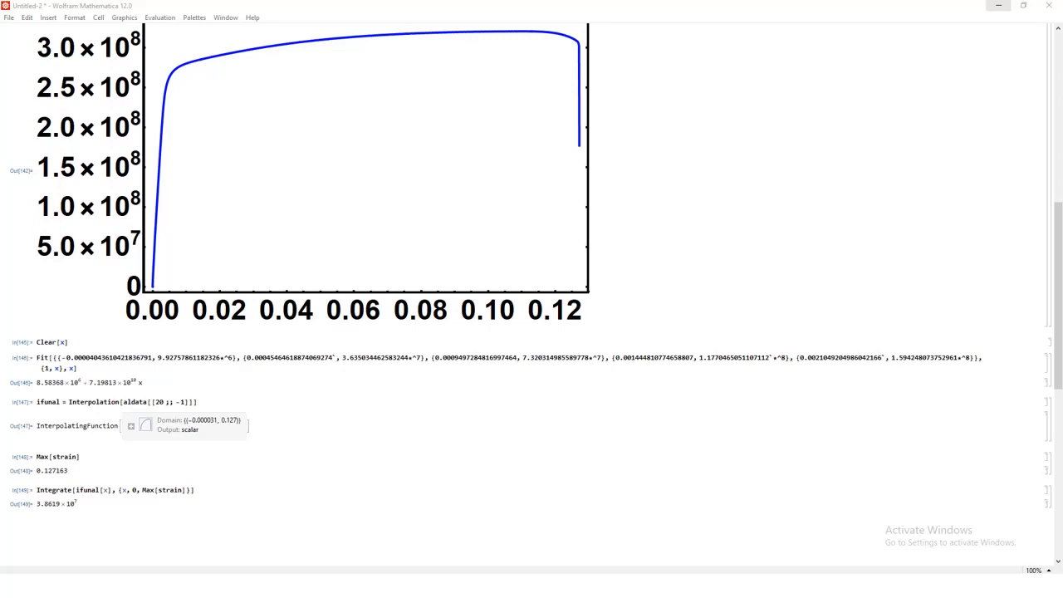
pyautogui.moveTo(1056, 252)
pyautogui.write('ListLinePlot[{cudat, aldat}]')
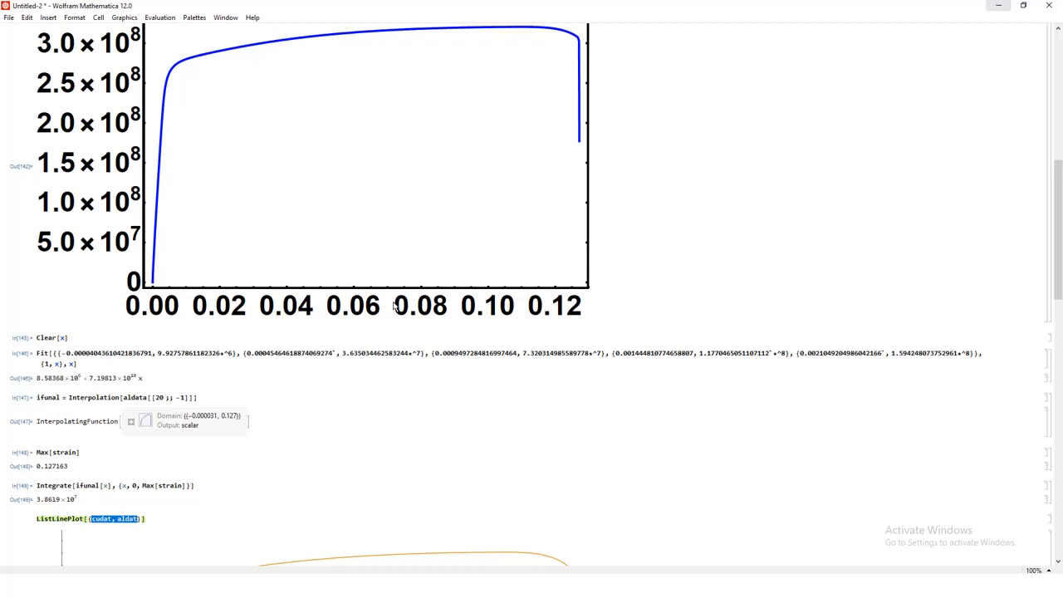
# Scroll down the notebook to view the combined two-curve ListLinePlot
pyautogui.scroll(-3)
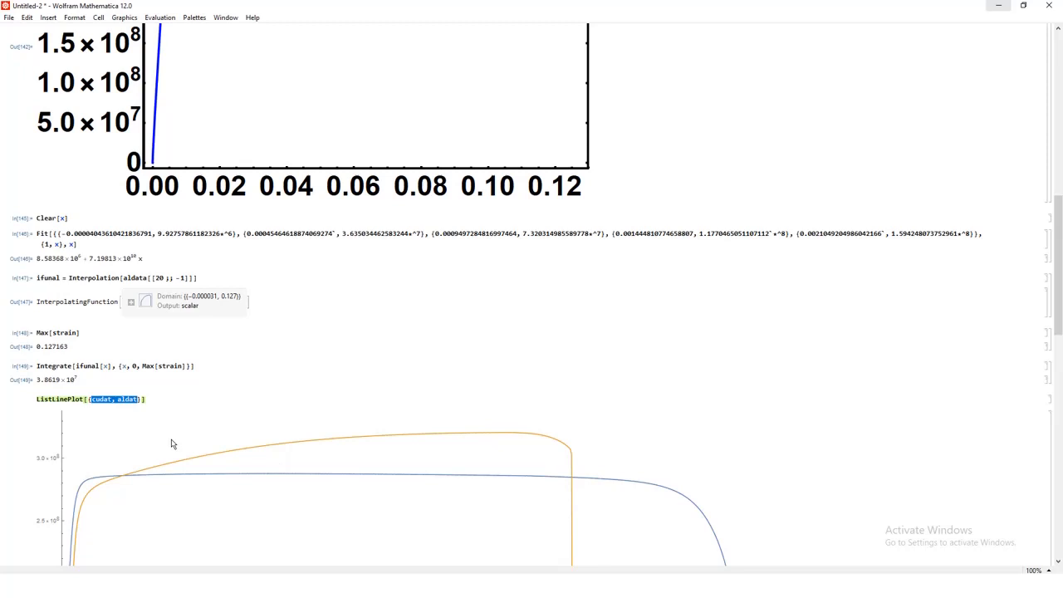
pyautogui.moveTo(153, 444)
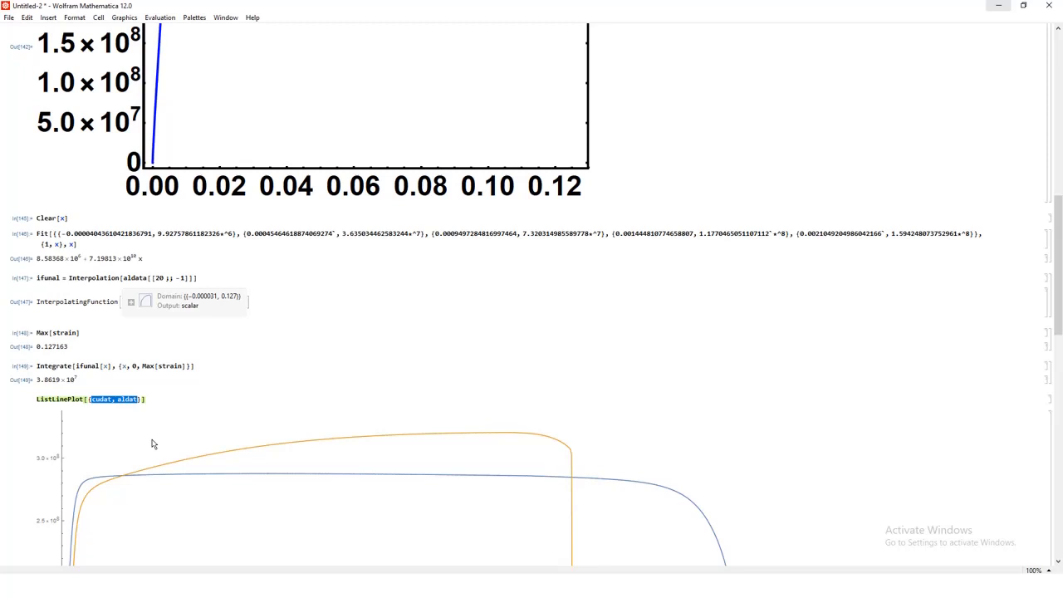